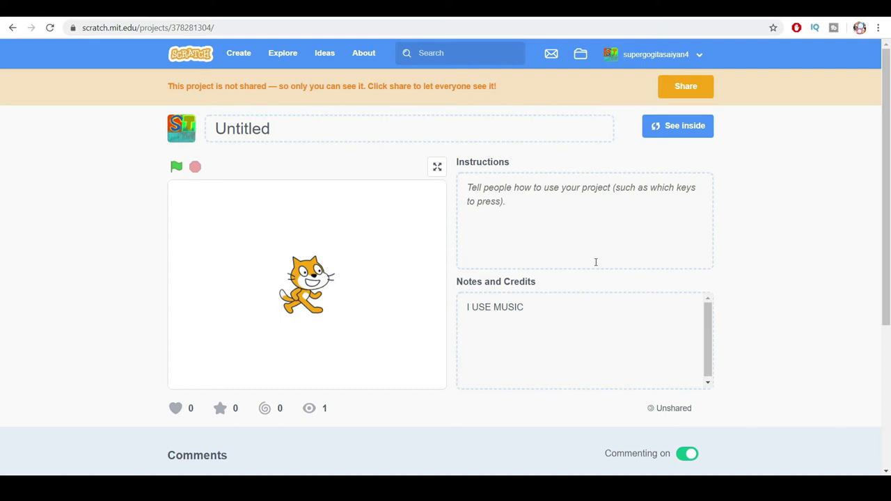
{"action": "mouse_move", "coordinate": [330, 245]}
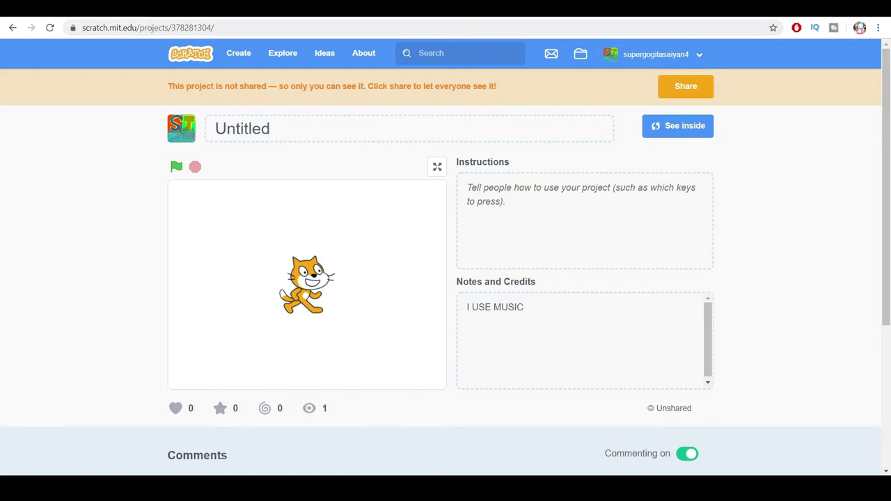
Start a new untitled project with the default cat sprite from the Create button.
{"action": "left_click", "coordinate": [678, 126]}
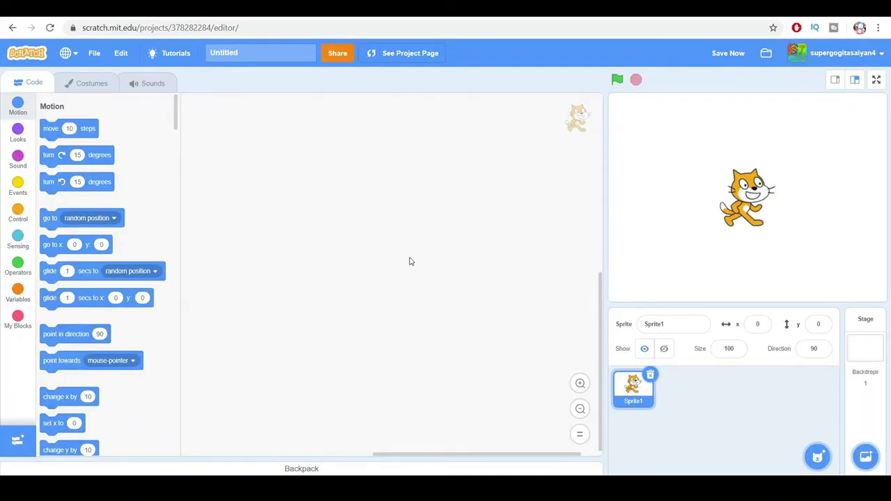
Check the cat sprite's Music sound, then bring up the Sound blocks in Code.
{"action": "left_click", "coordinate": [153, 82]}
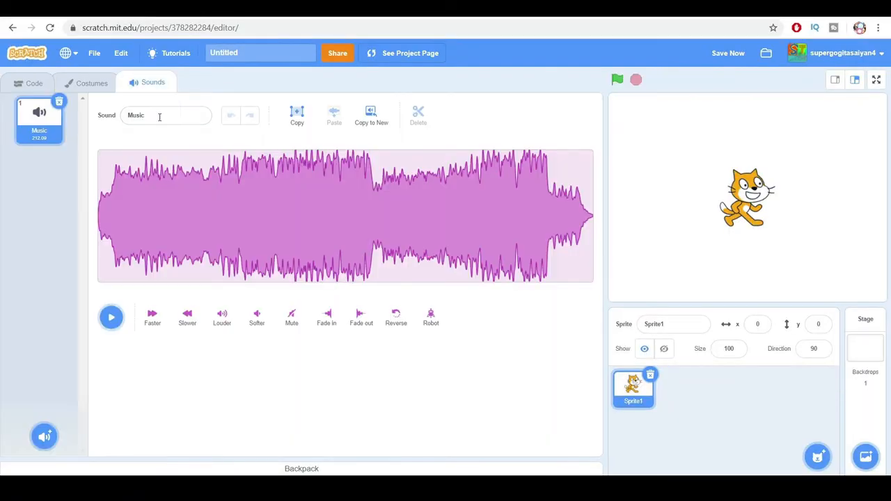
{"action": "left_click", "coordinate": [33, 83]}
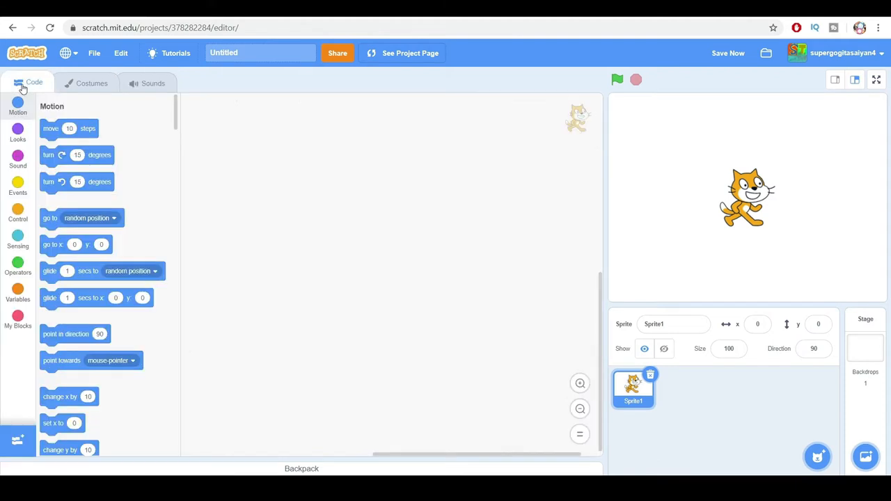
{"action": "left_click", "coordinate": [152, 83]}
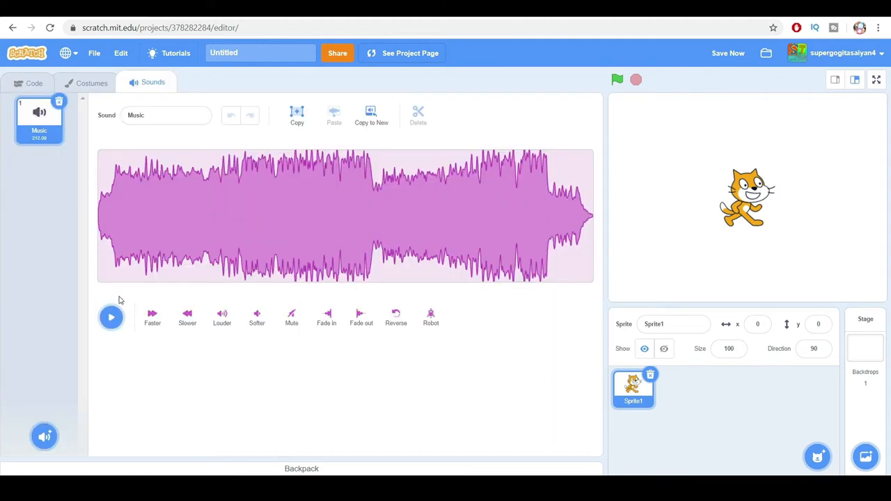
{"action": "left_click", "coordinate": [28, 82]}
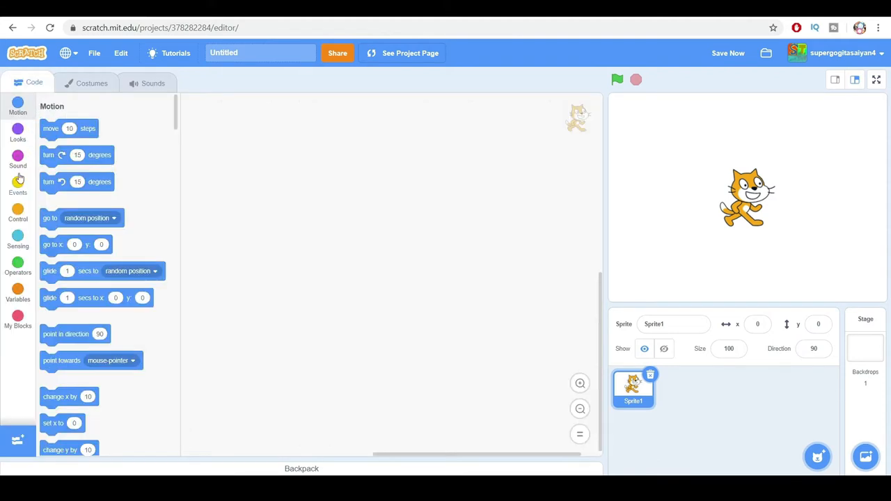
{"action": "left_click", "coordinate": [18, 156]}
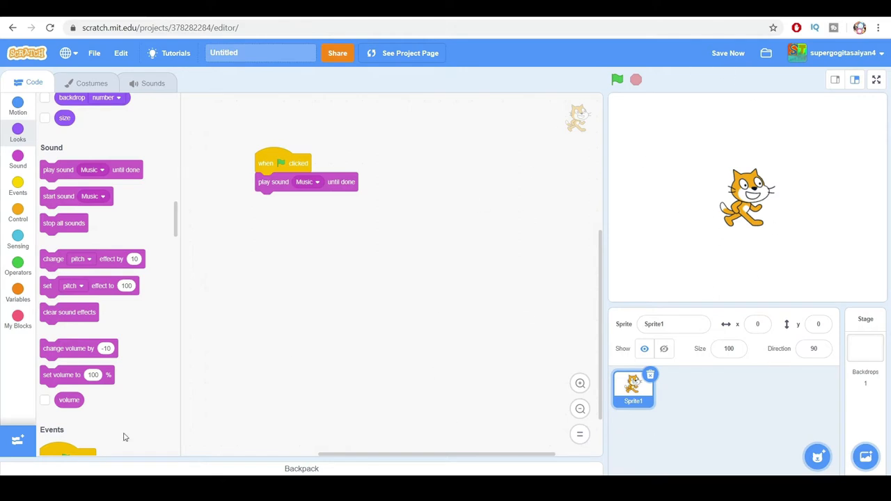
{"action": "mouse_move", "coordinate": [256, 196]}
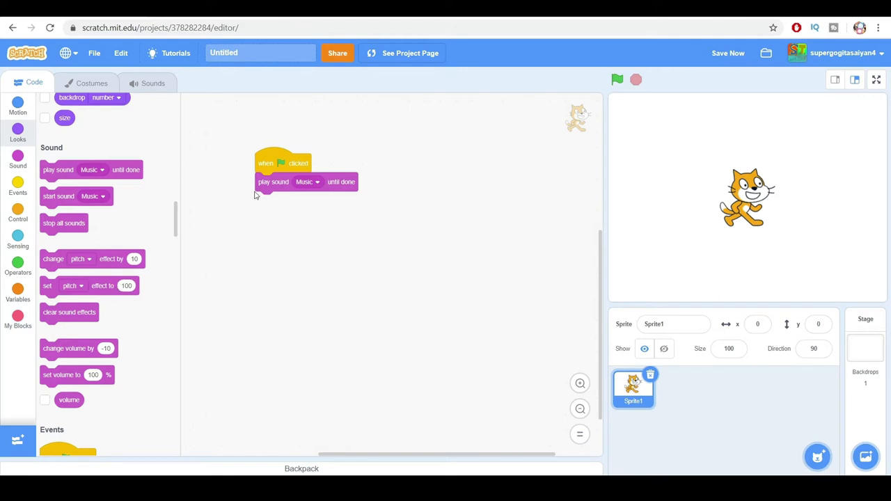
{"action": "mouse_move", "coordinate": [396, 146]}
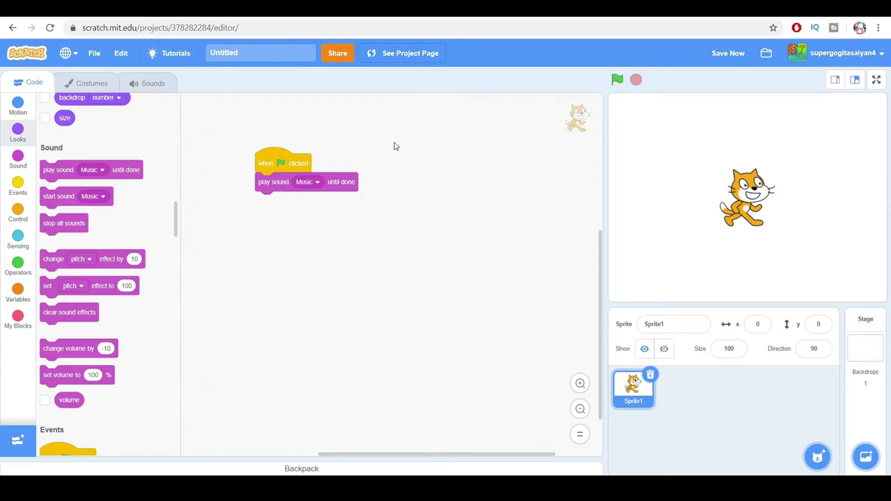
{"action": "mouse_move", "coordinate": [403, 62]}
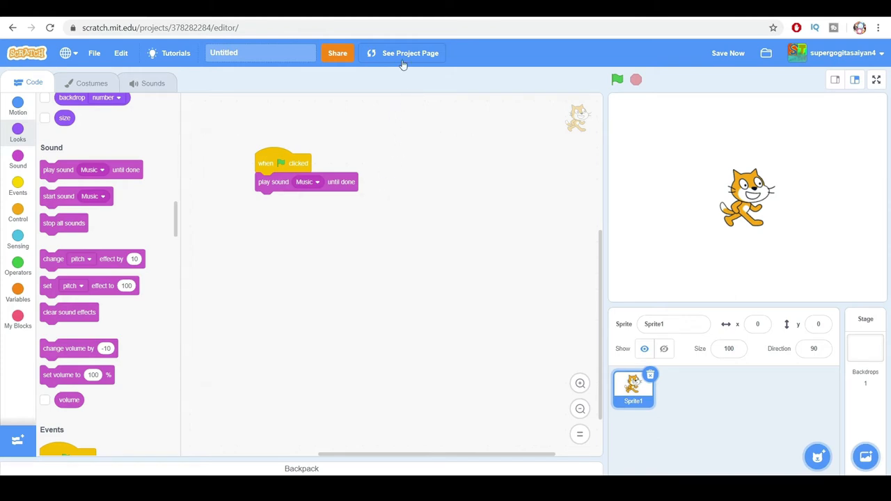
On the project page, write 'Music in the background' in Notes and Credits.
{"action": "left_click", "coordinate": [410, 53]}
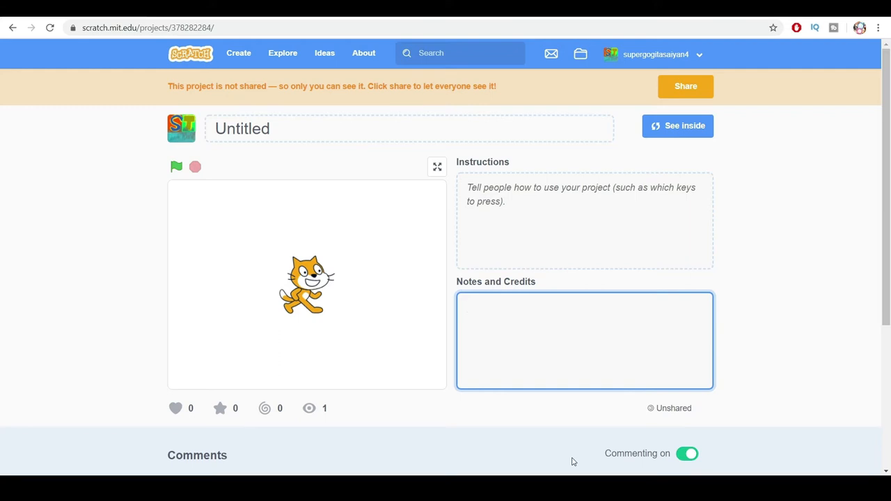
{"action": "type", "text": "Music in the back"}
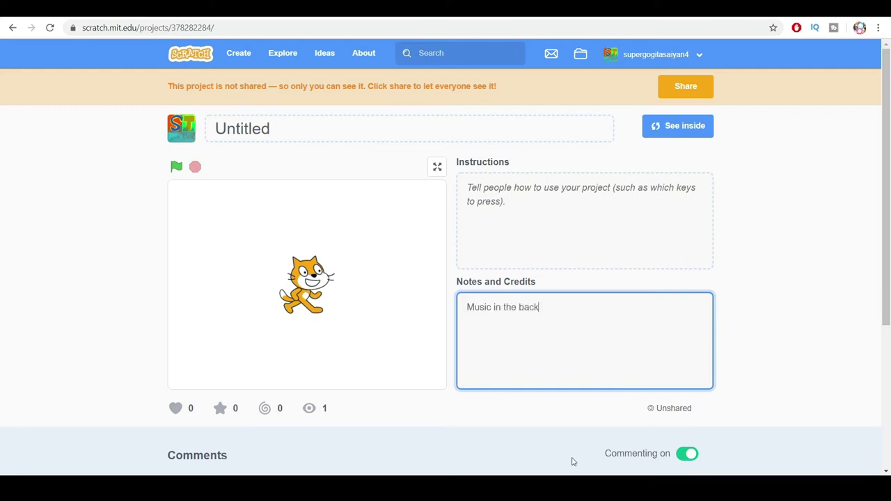
{"action": "type", "text": "ground"}
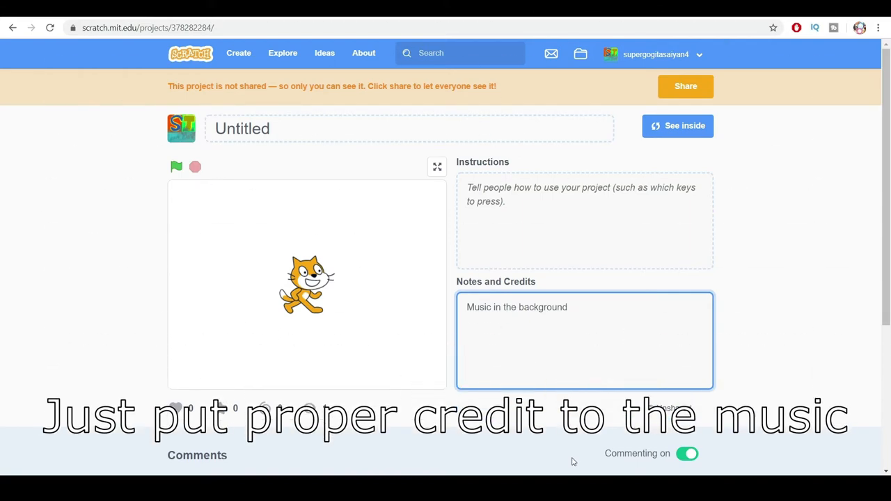
Add the credit line 'Prismo - Stronger [NCS Release]'.
{"action": "type", "text": "Pri"}
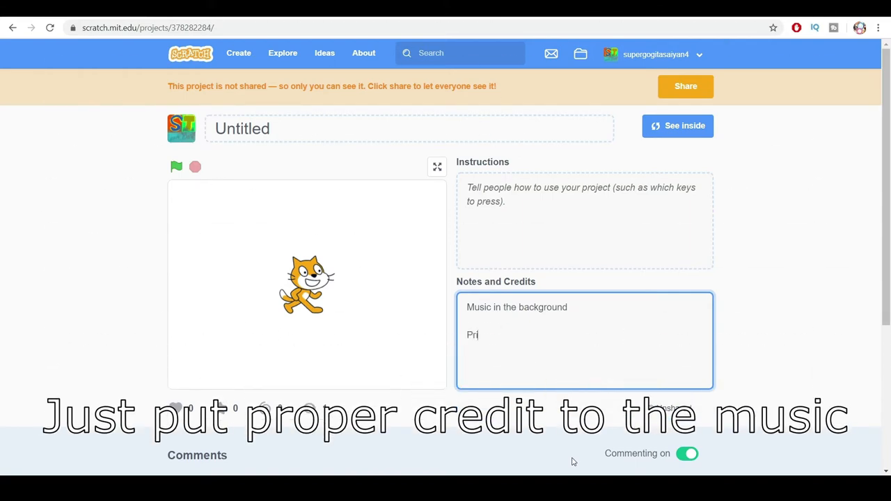
{"action": "type", "text": "smo"}
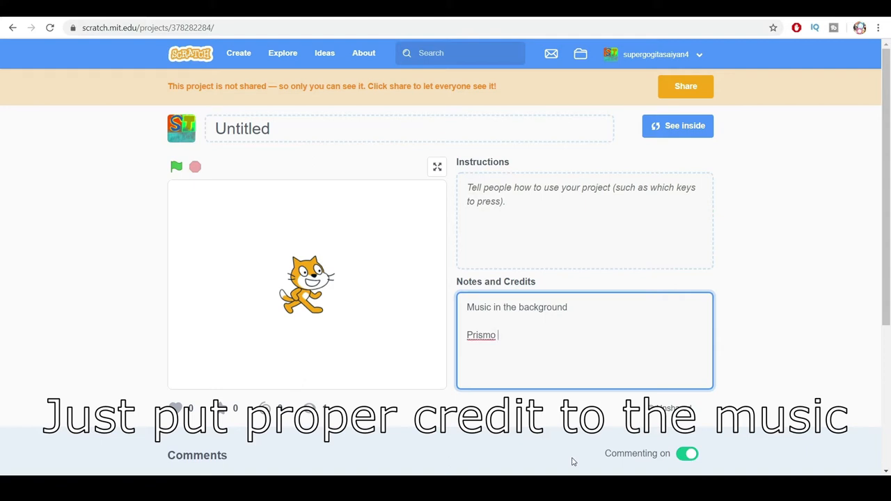
{"action": "type", "text": "- Stronger ["}
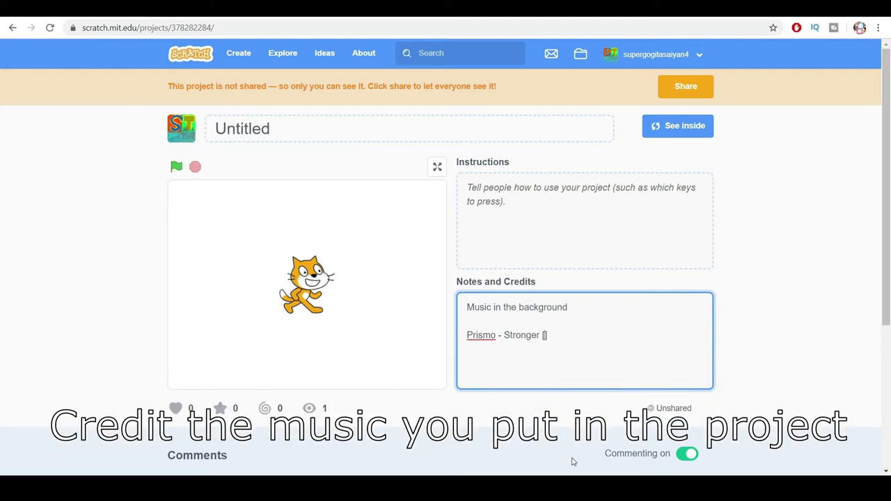
{"action": "type", "text": "NCS"}
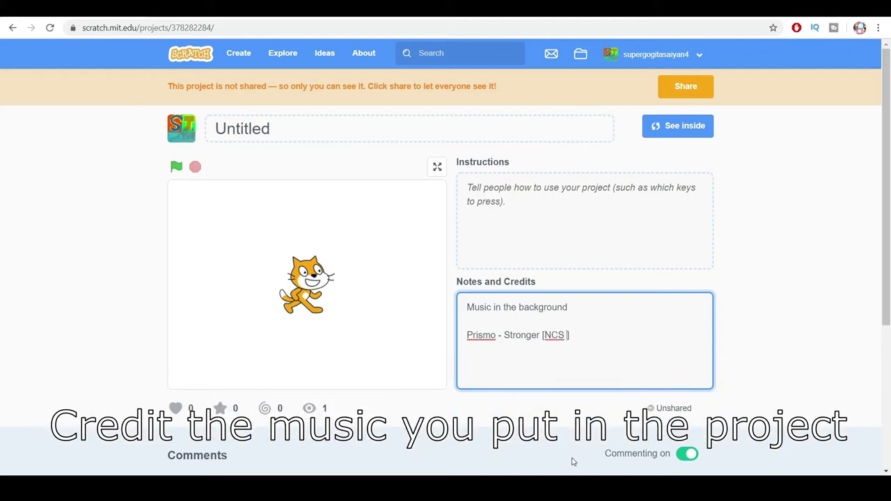
{"action": "type", "text": "Release]"}
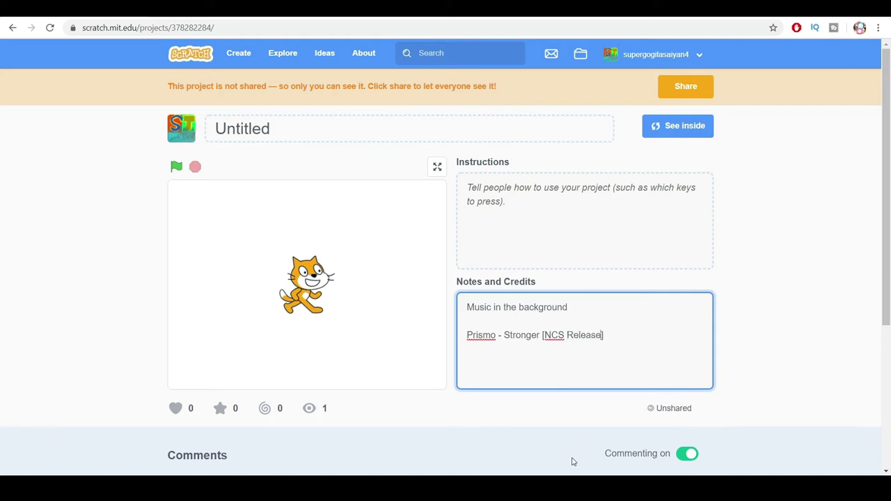
{"action": "mouse_move", "coordinate": [147, 463]}
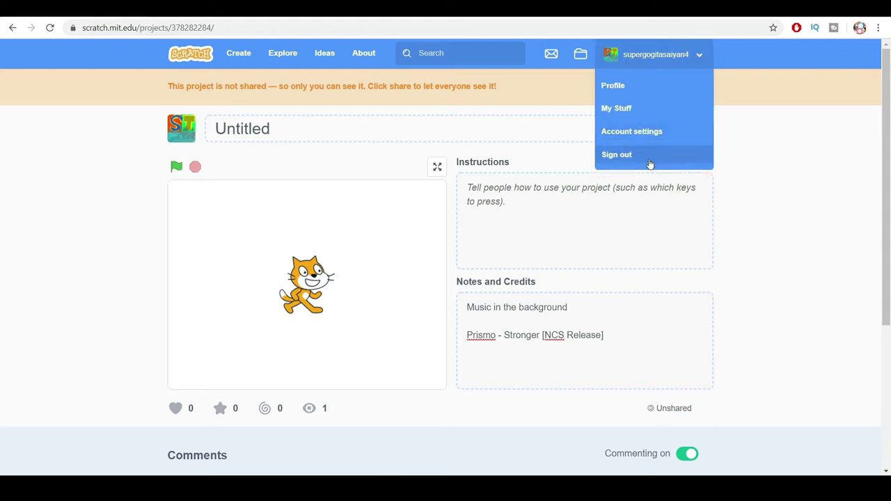
Sign out of the original account, sign in with another, and open the account options.
{"action": "left_click", "coordinate": [617, 154]}
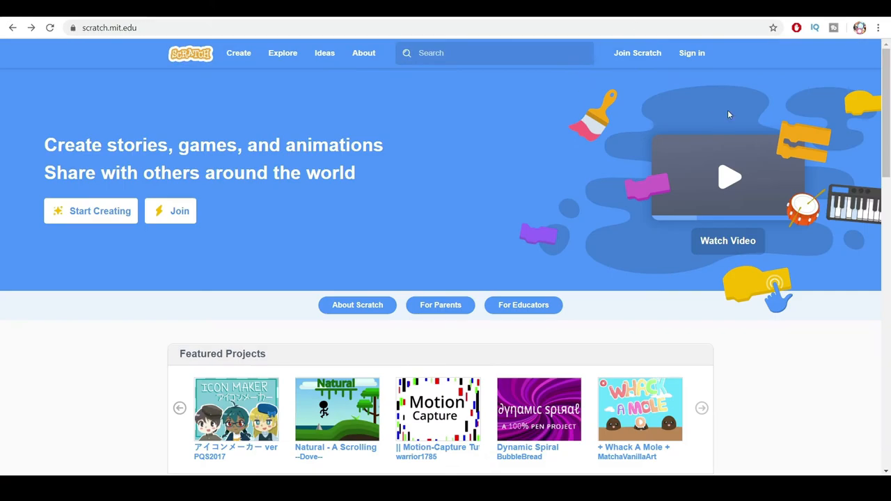
{"action": "left_click", "coordinate": [729, 176]}
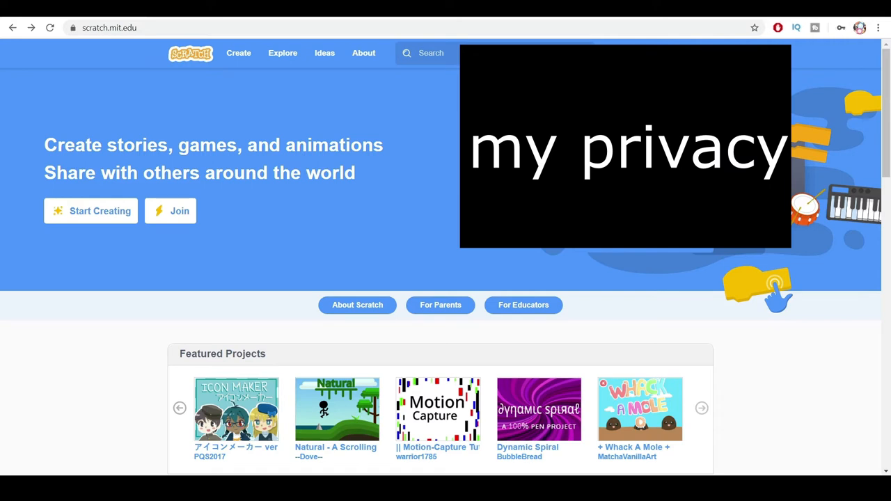
{"action": "left_click", "coordinate": [672, 54]}
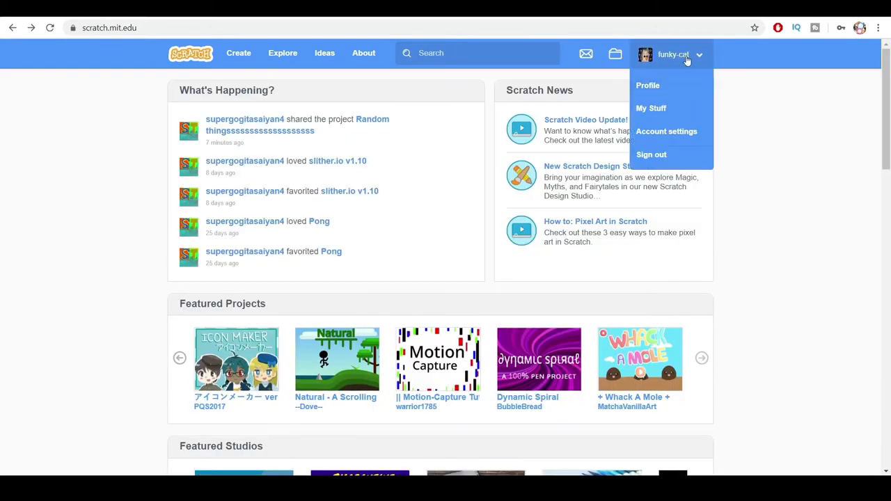
{"action": "mouse_move", "coordinate": [247, 169]}
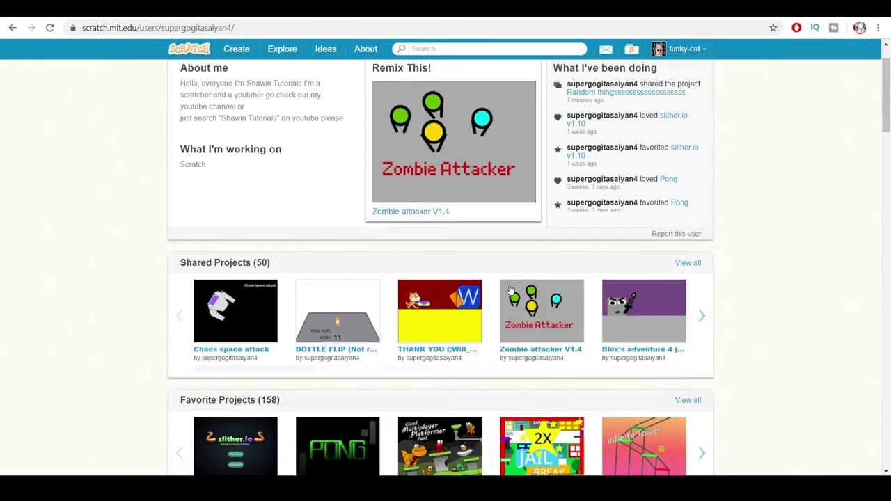
Open Zombie attacker V1.4 from Shared Projects and start its Report Project form.
{"action": "left_click", "coordinate": [541, 310]}
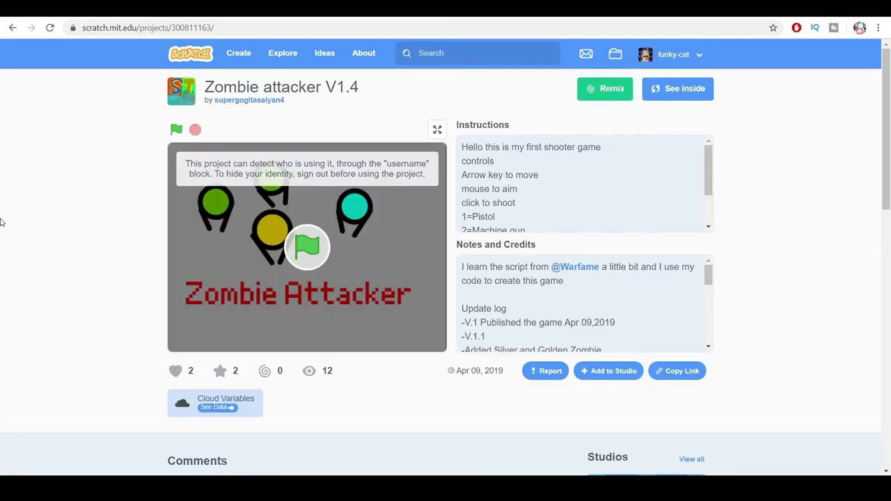
{"action": "mouse_move", "coordinate": [362, 432]}
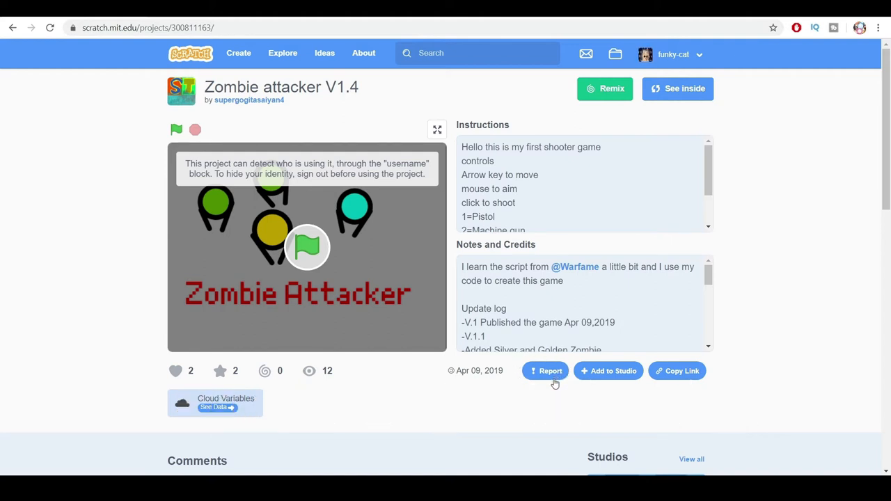
{"action": "mouse_move", "coordinate": [540, 381]}
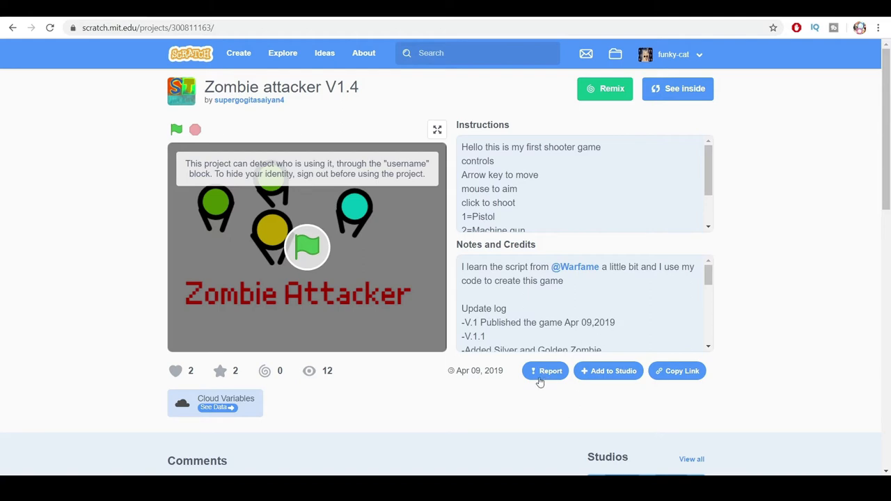
{"action": "left_click", "coordinate": [545, 370]}
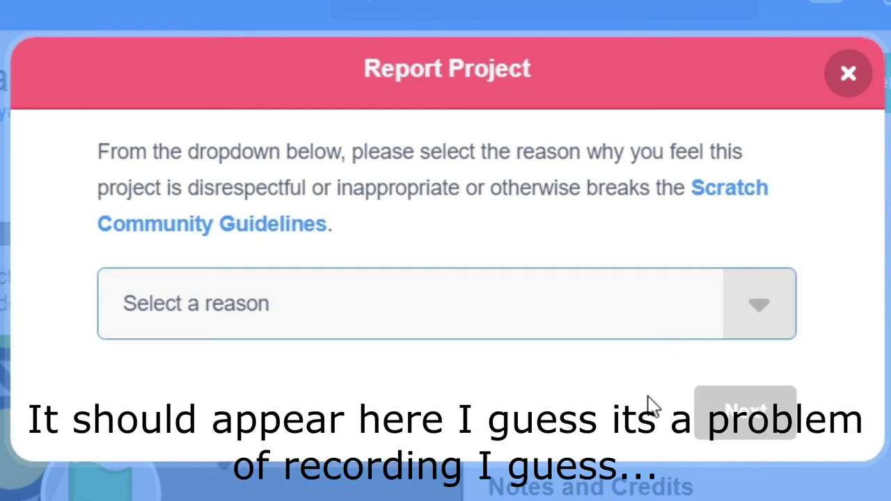
{"action": "mouse_move", "coordinate": [641, 401]}
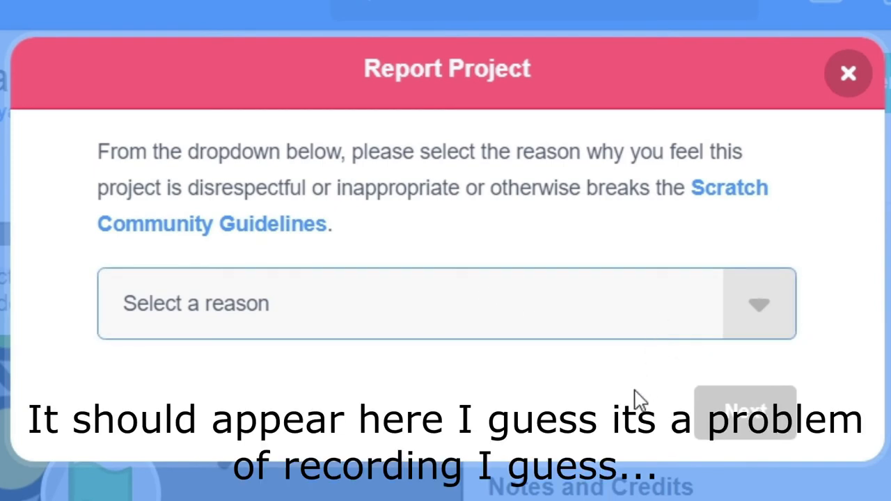
{"action": "mouse_move", "coordinate": [648, 446]}
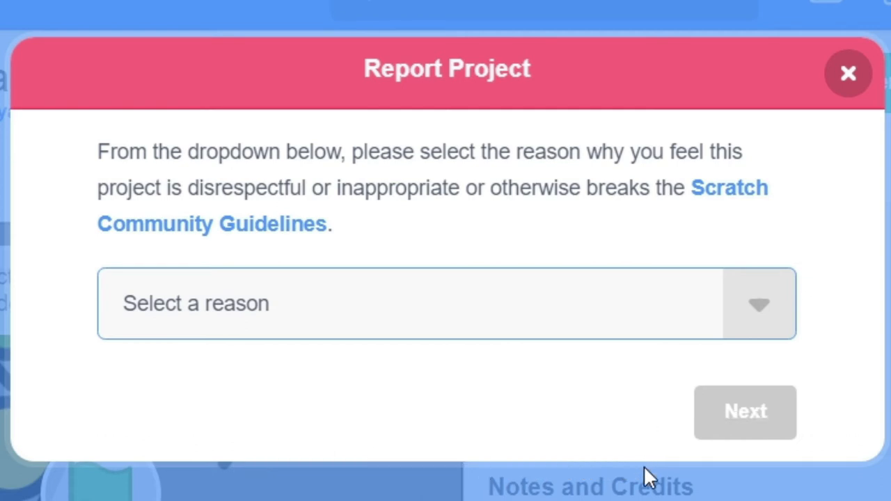
{"action": "mouse_move", "coordinate": [651, 491]}
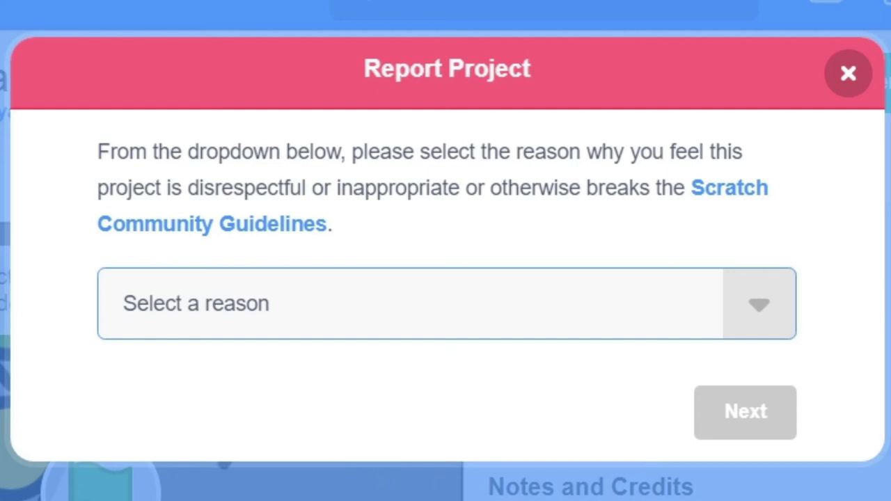
{"action": "mouse_move", "coordinate": [274, 403]}
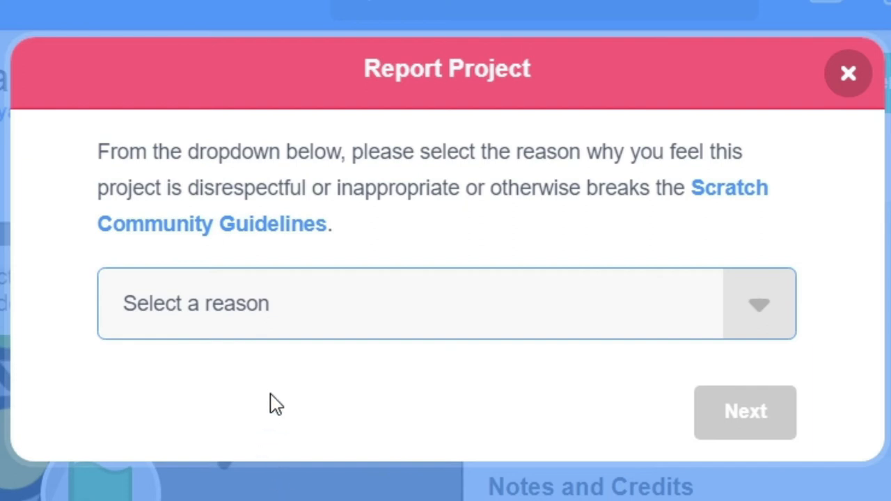
{"action": "mouse_move", "coordinate": [298, 426]}
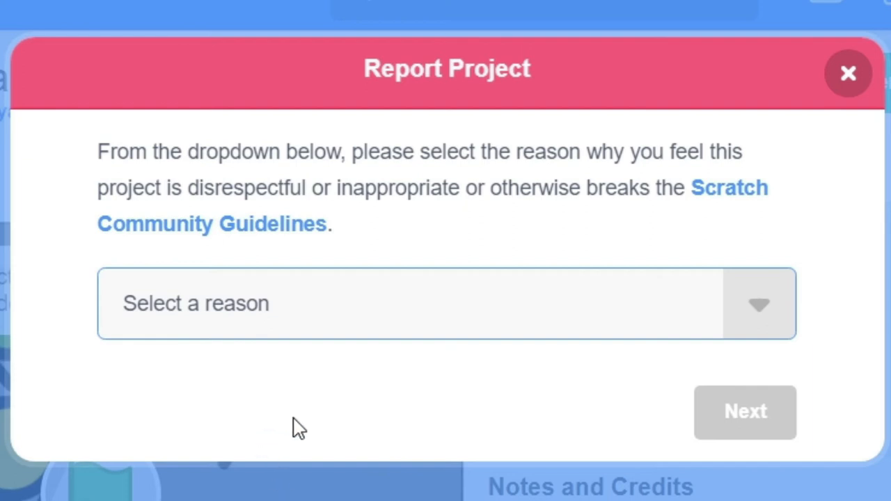
{"action": "mouse_move", "coordinate": [338, 414]}
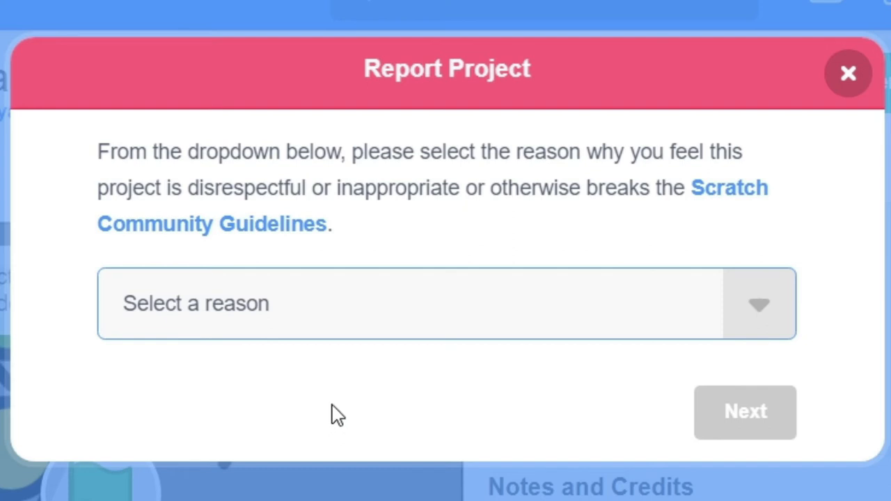
{"action": "mouse_move", "coordinate": [408, 409]}
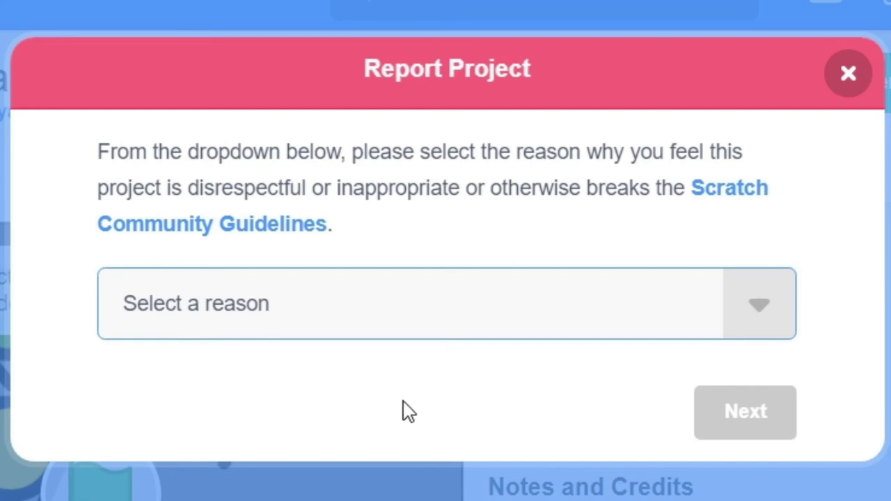
Choose 'Uses Image/Music Without Credit' as the report reason, then close the form.
{"action": "left_click", "coordinate": [446, 302]}
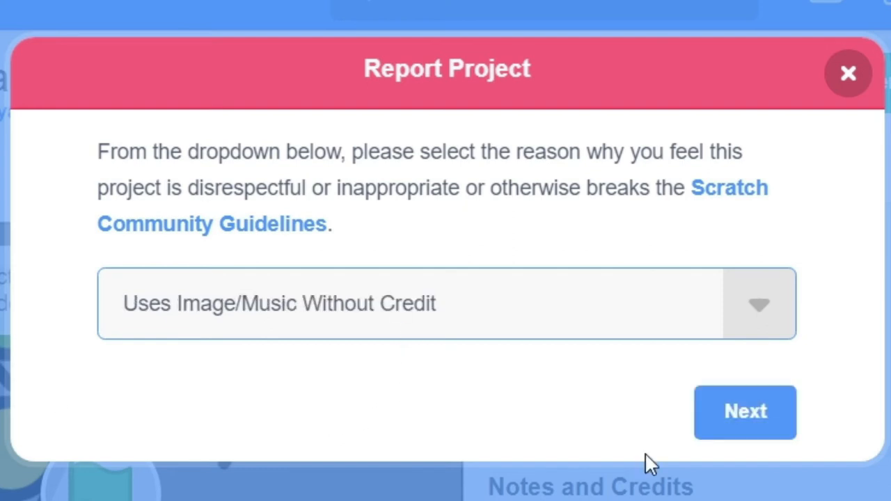
{"action": "left_click", "coordinate": [848, 73]}
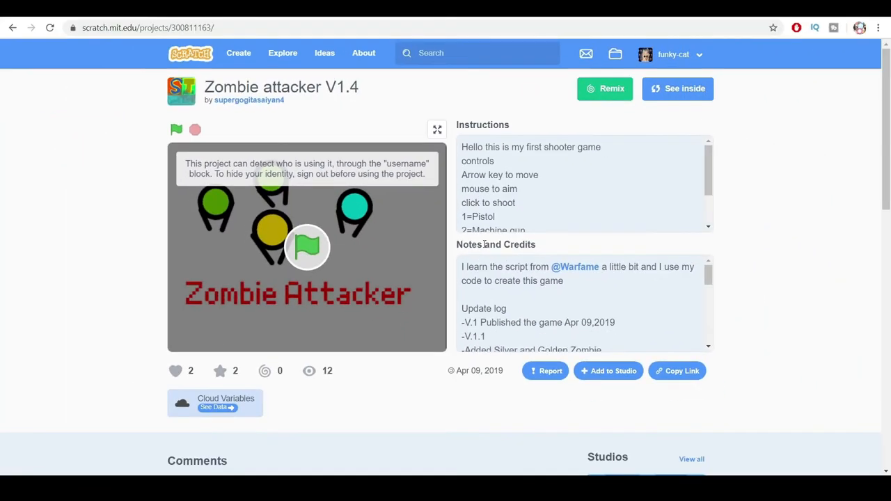
{"action": "mouse_move", "coordinate": [528, 258]}
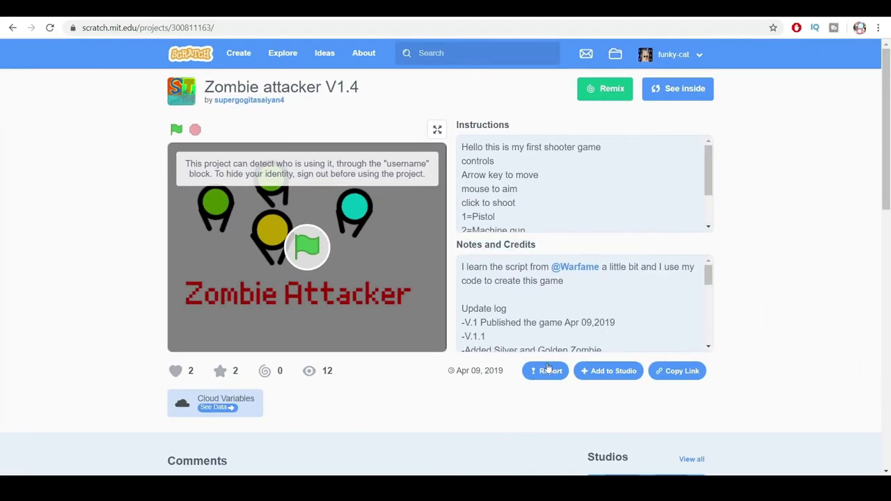
{"action": "left_click", "coordinate": [545, 371]}
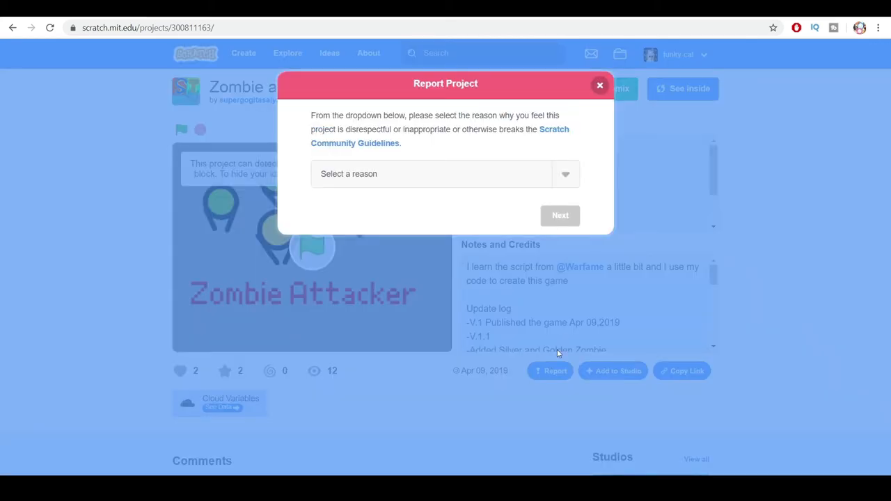
{"action": "left_click", "coordinate": [599, 85]}
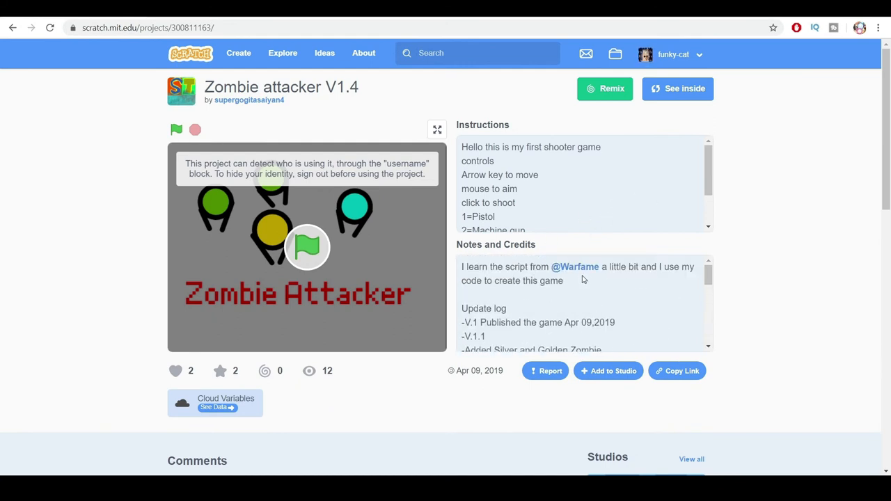
{"action": "scroll", "scroll_direction": "down", "scroll_amount": 3}
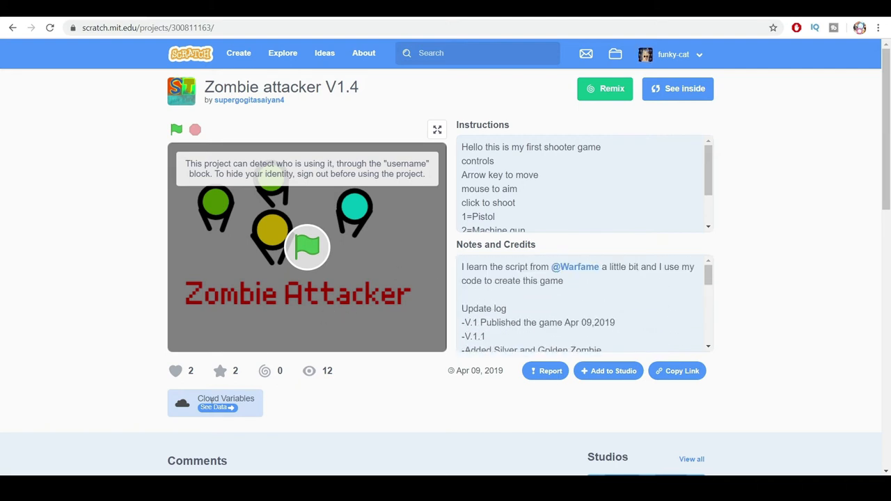
{"action": "mouse_move", "coordinate": [430, 214]}
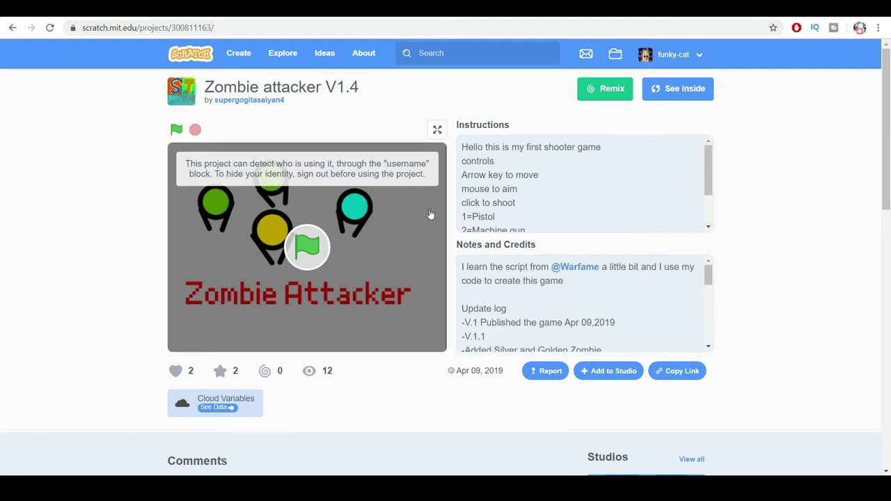
{"action": "mouse_move", "coordinate": [562, 244]}
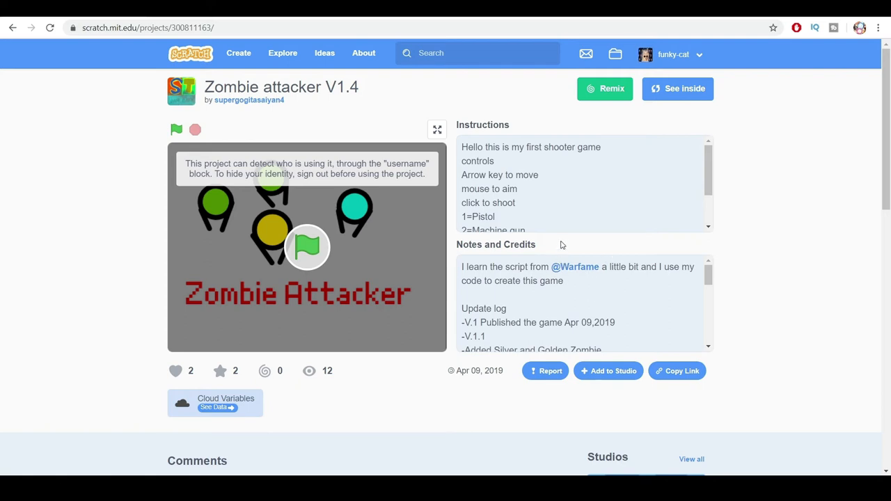
Sign out, switch back to the original account, and go to My Stuff.
{"action": "left_click", "coordinate": [673, 55]}
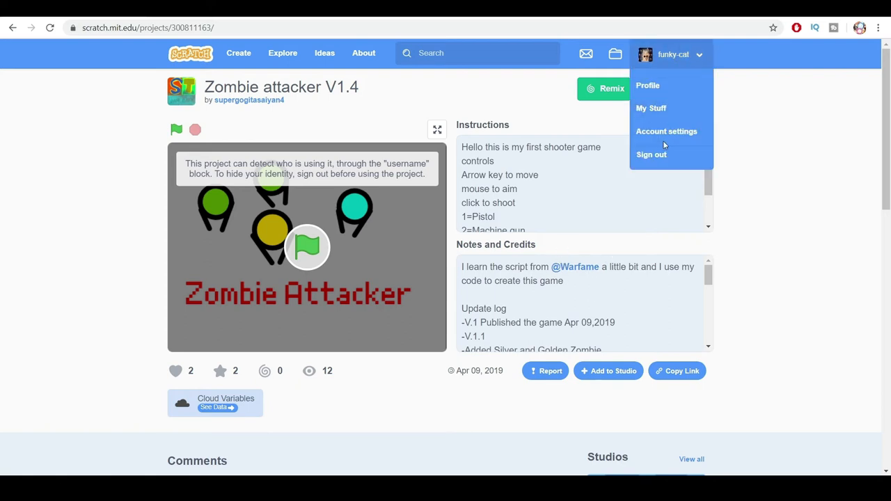
{"action": "left_click", "coordinate": [651, 154]}
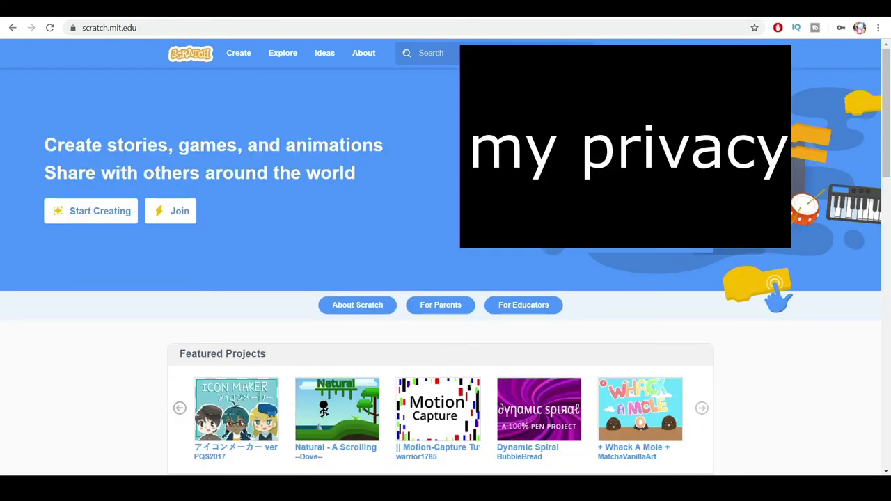
{"action": "scroll", "scroll_direction": "down", "scroll_amount": 3}
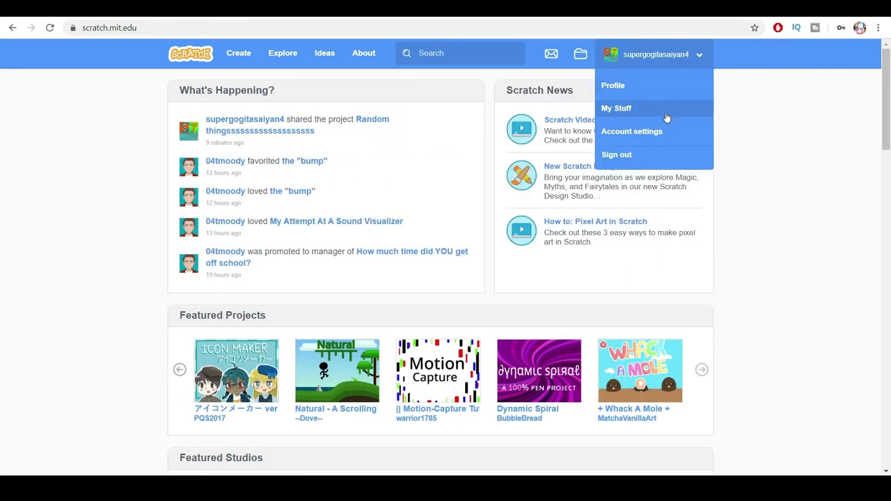
{"action": "left_click", "coordinate": [616, 108]}
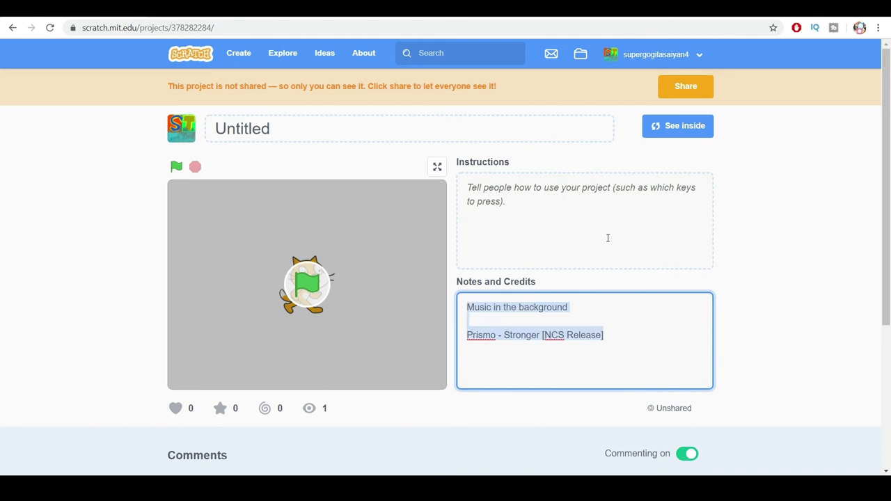
Add a 'play Sneaky Snitch until done' block before Music in the green-flag script.
{"action": "left_click", "coordinate": [677, 126]}
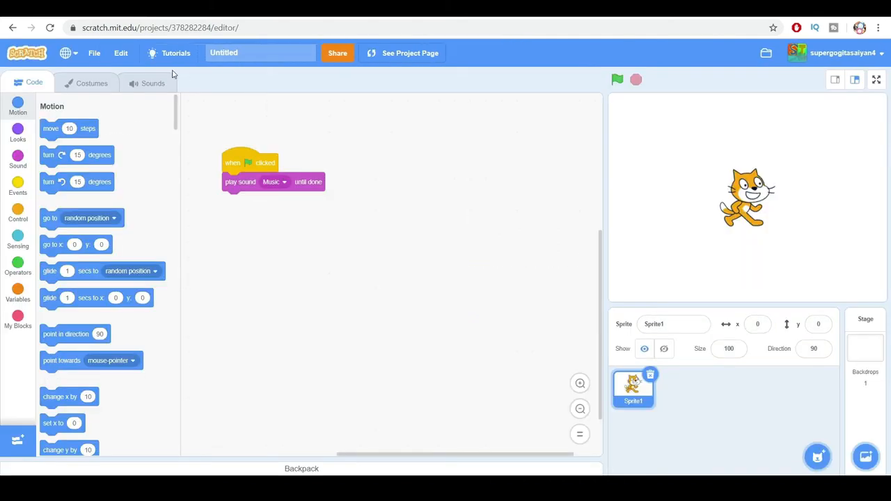
{"action": "left_click", "coordinate": [153, 83]}
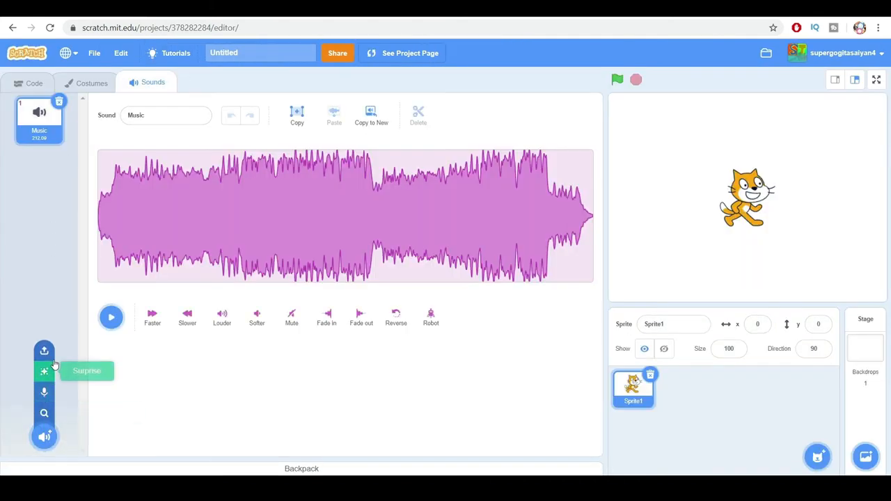
{"action": "mouse_move", "coordinate": [44, 351]}
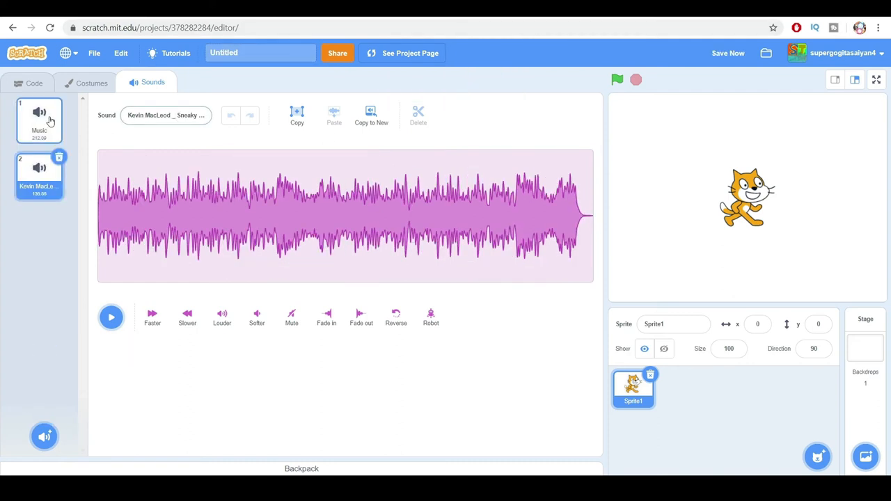
{"action": "left_click", "coordinate": [29, 82]}
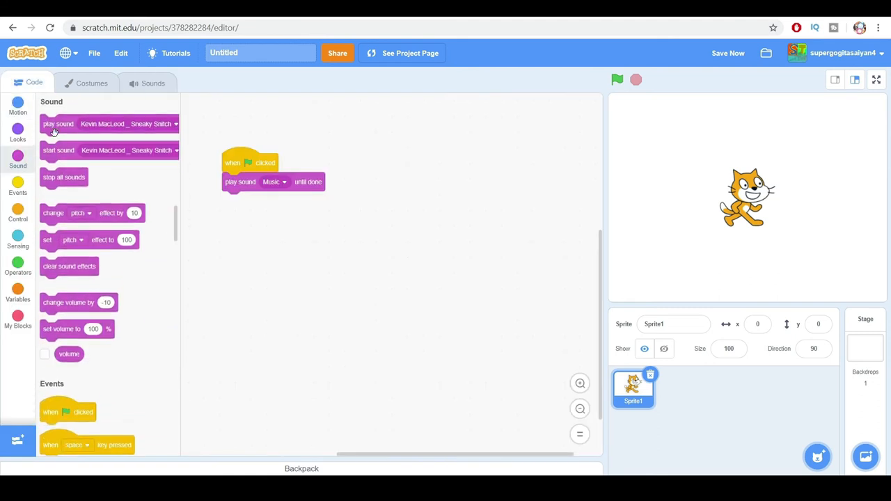
{"action": "left_click_drag", "start_coordinate": [58, 123], "coordinate": [240, 182]}
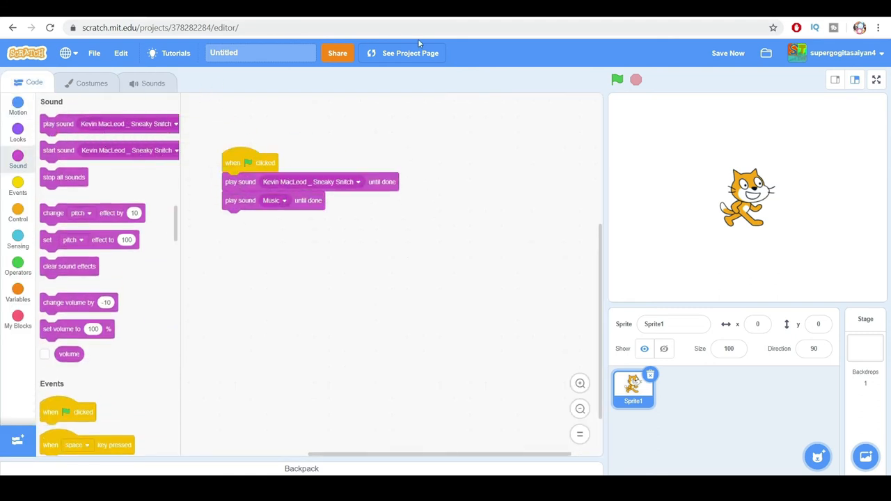
{"action": "left_click", "coordinate": [728, 52]}
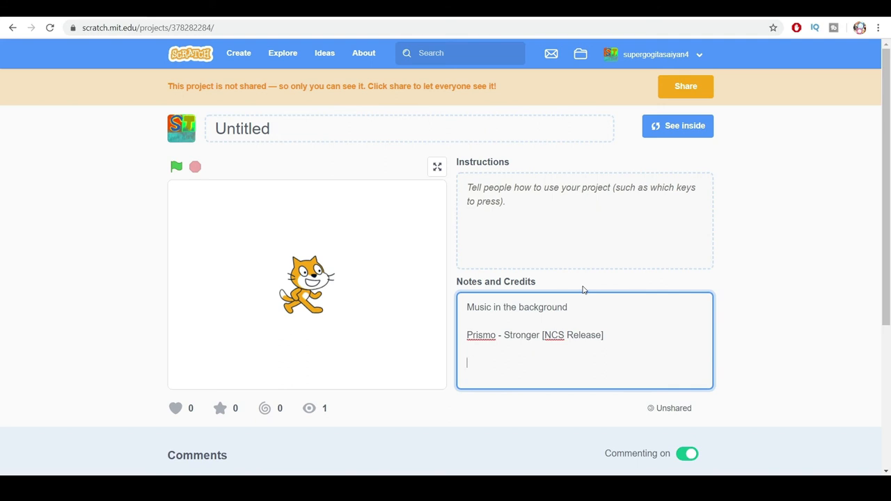
Type 'Sneaking Snitch' as a third credit line below the Prismo track.
{"action": "type", "text": "Sneaking"}
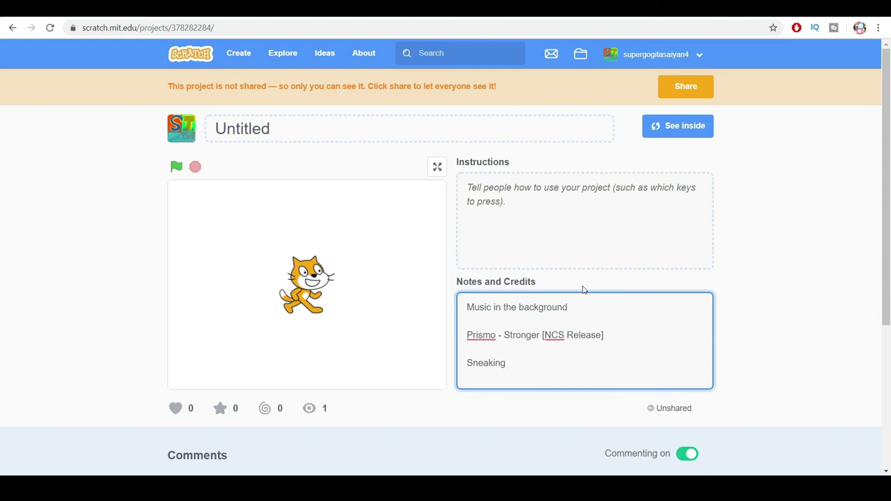
{"action": "type", "text": "Snitch"}
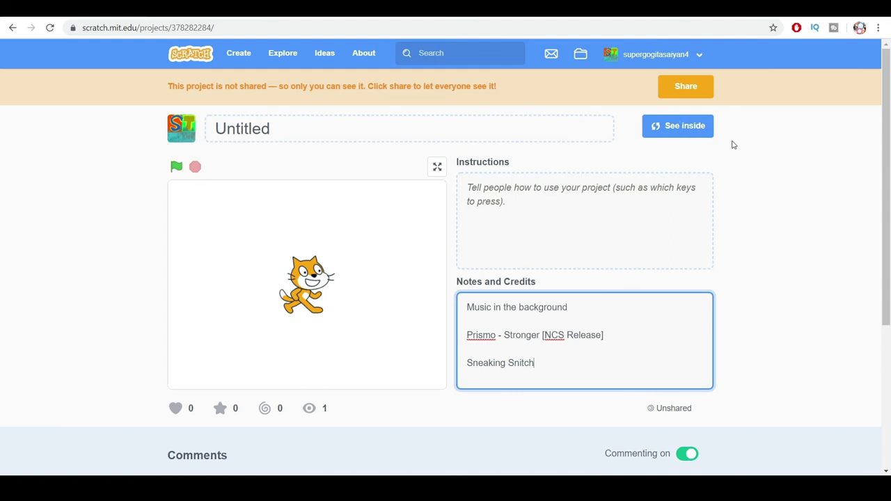
{"action": "mouse_move", "coordinate": [729, 91]}
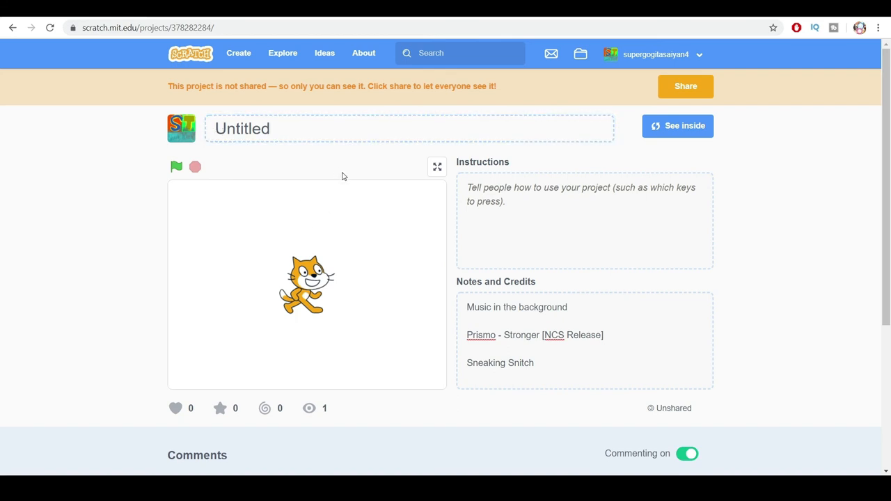
{"action": "mouse_move", "coordinate": [313, 370]}
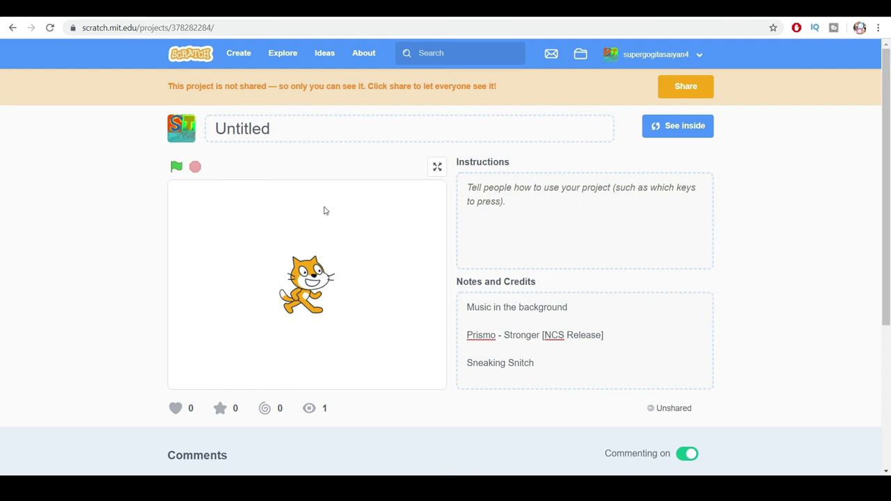
{"action": "mouse_move", "coordinate": [316, 221]}
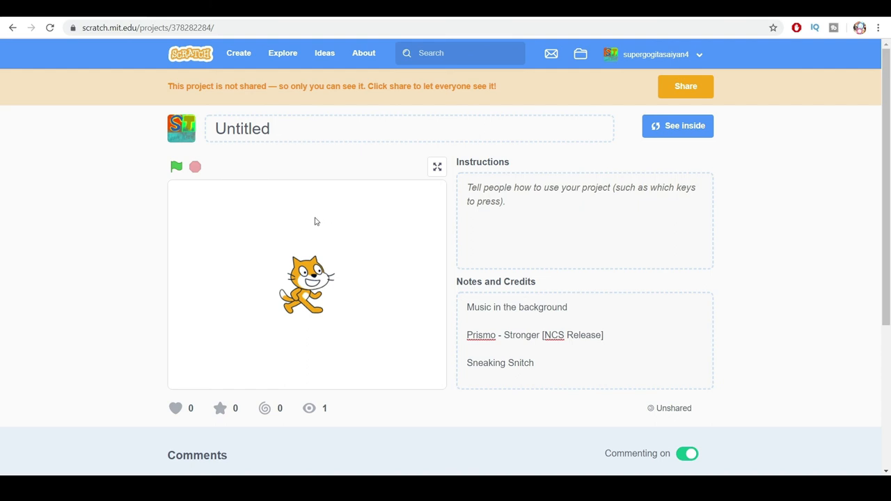
{"action": "mouse_move", "coordinate": [323, 232]}
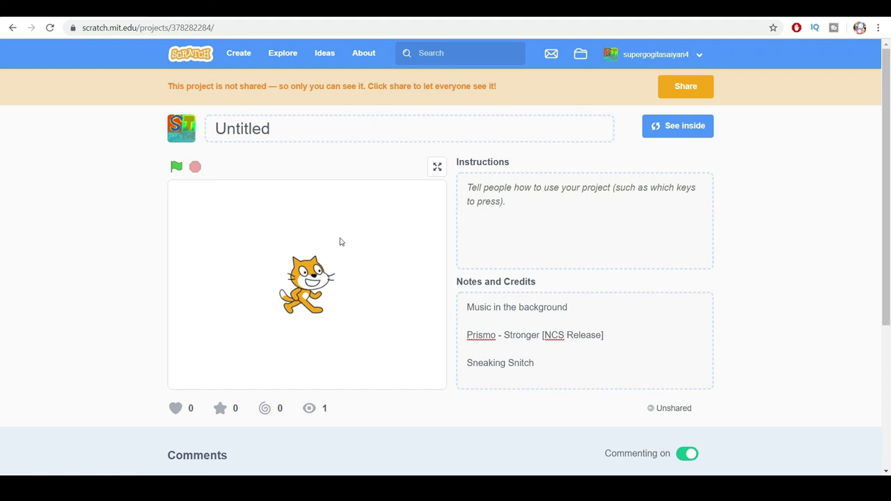
{"action": "mouse_move", "coordinate": [346, 250]}
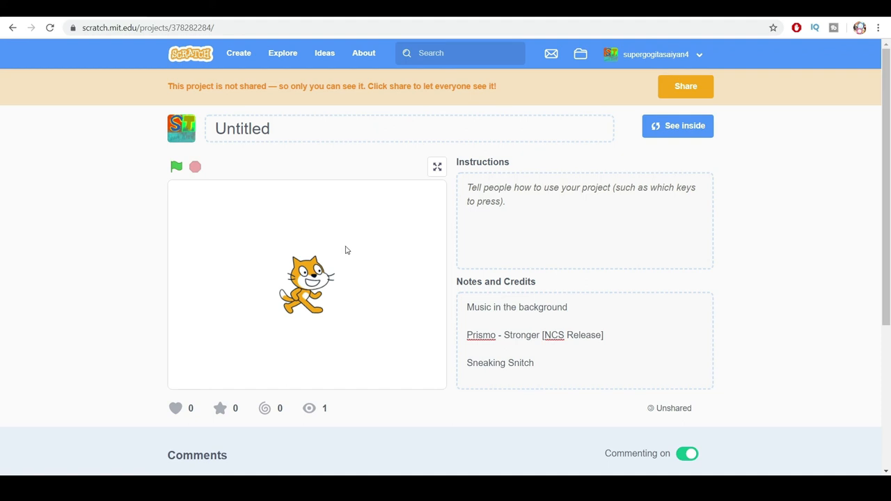
{"action": "mouse_move", "coordinate": [319, 338]}
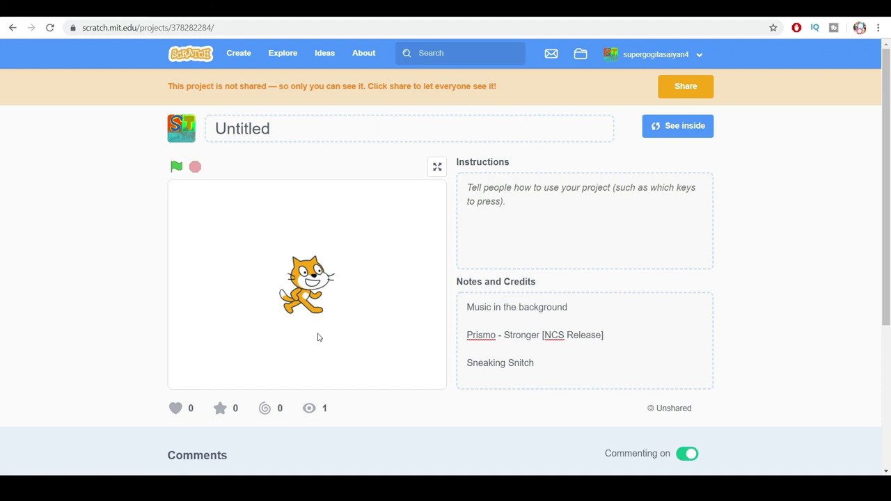
{"action": "mouse_move", "coordinate": [316, 342]}
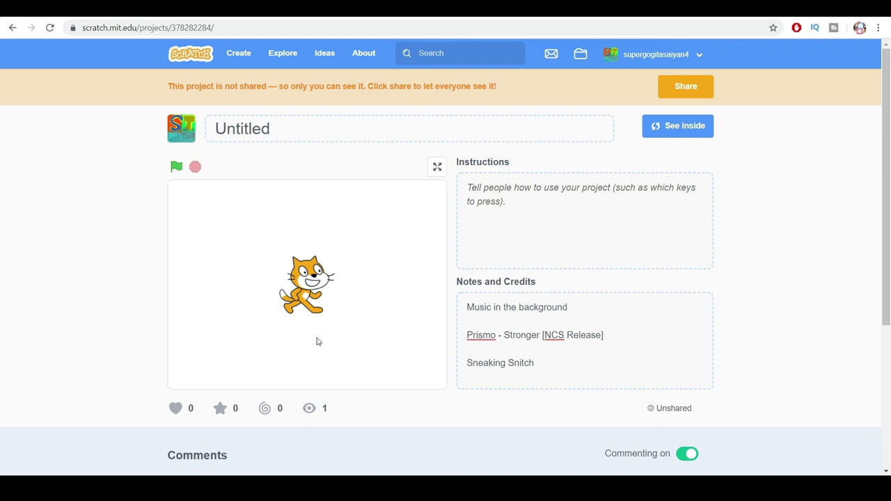